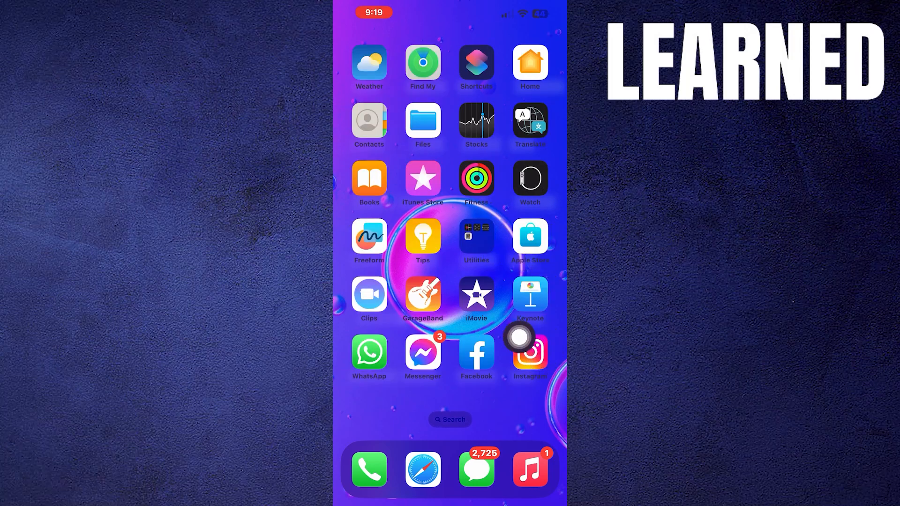
Step: Launch Instagram from the home screen and reach the direct messages inbox
{"action": "left_click", "coordinate": [529, 353]}
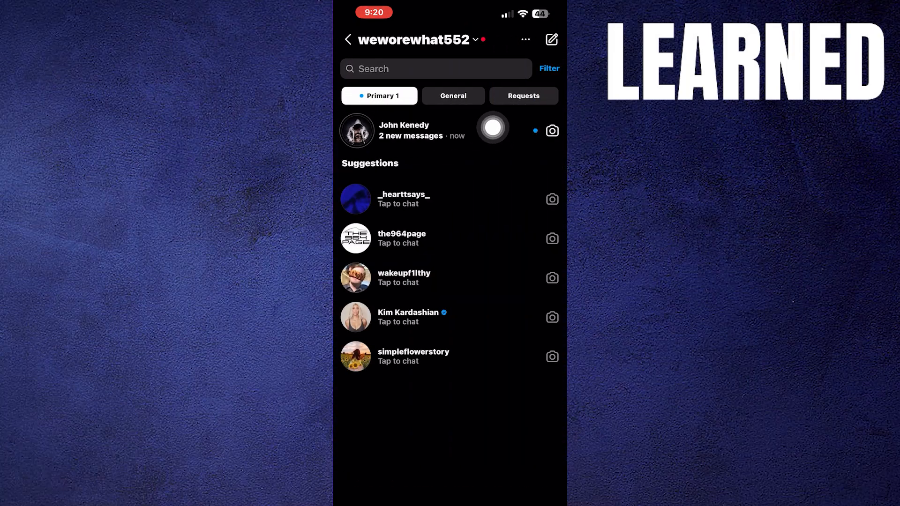
Step: Enter the friend's chat with two new messages and reply to their 'How are you' message
{"action": "left_click", "coordinate": [403, 131]}
{"action": "type", "text": "I'm fine . What about you"}
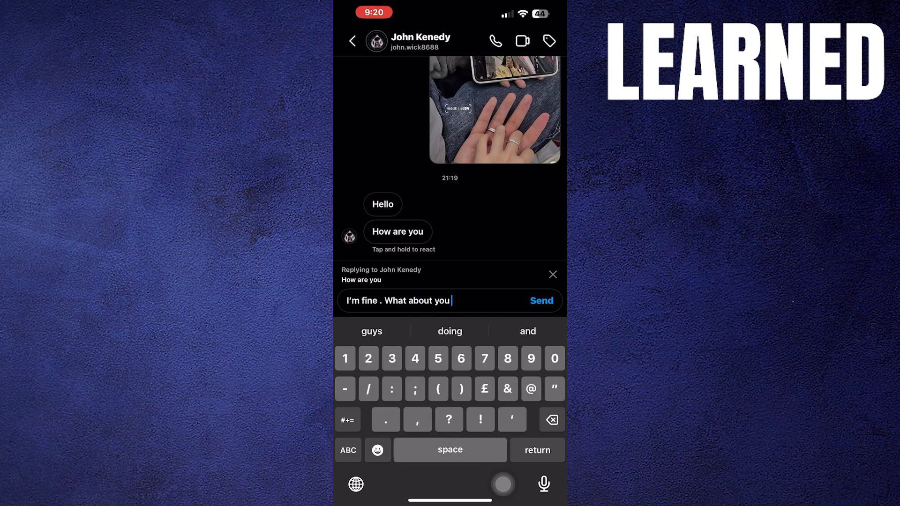
{"action": "left_click", "coordinate": [541, 300]}
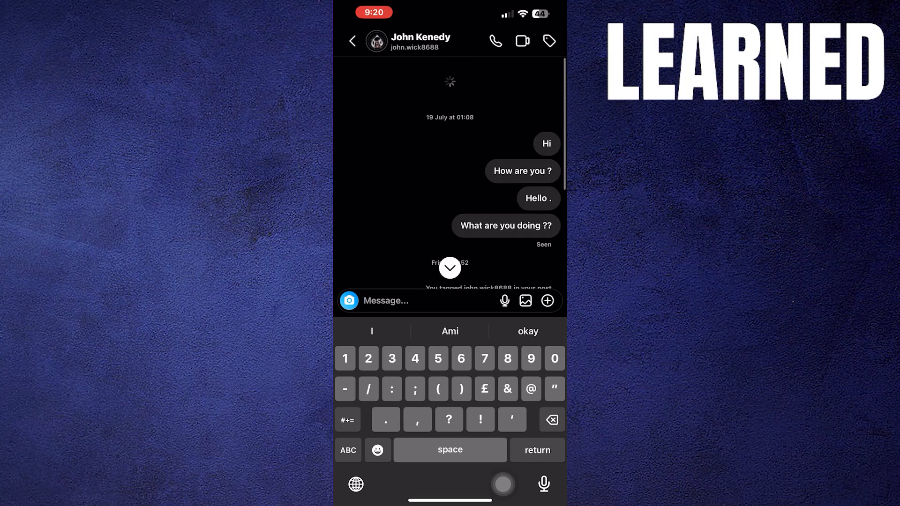
Step: Scroll the chat to see 'I'm fine . What about you ??' threaded under 'How are you'
{"action": "scroll", "scroll_direction": "down", "scroll_amount": 3}
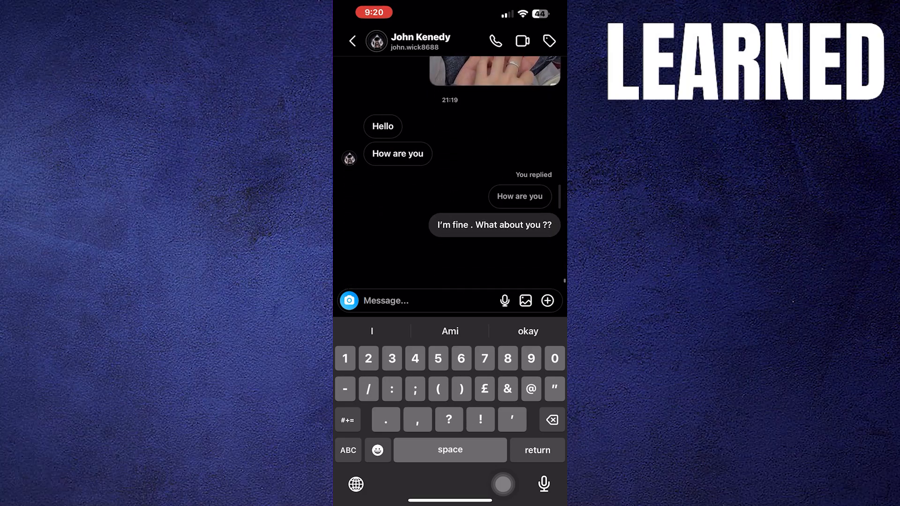